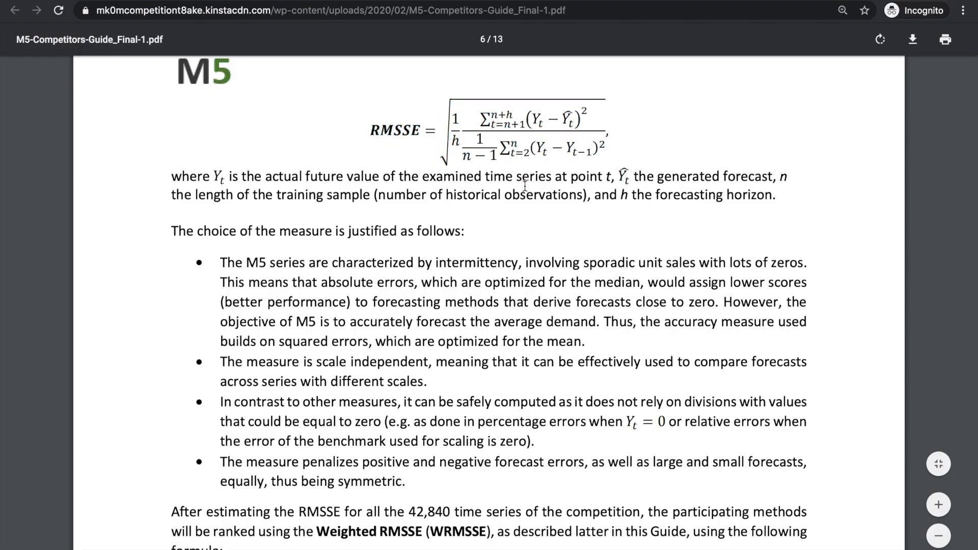
# Step: Scroll the M5 Competitors Guide PDF through the RMSSE/WRMSSE formulas and aggregation levels table
pyautogui.scroll(-3)
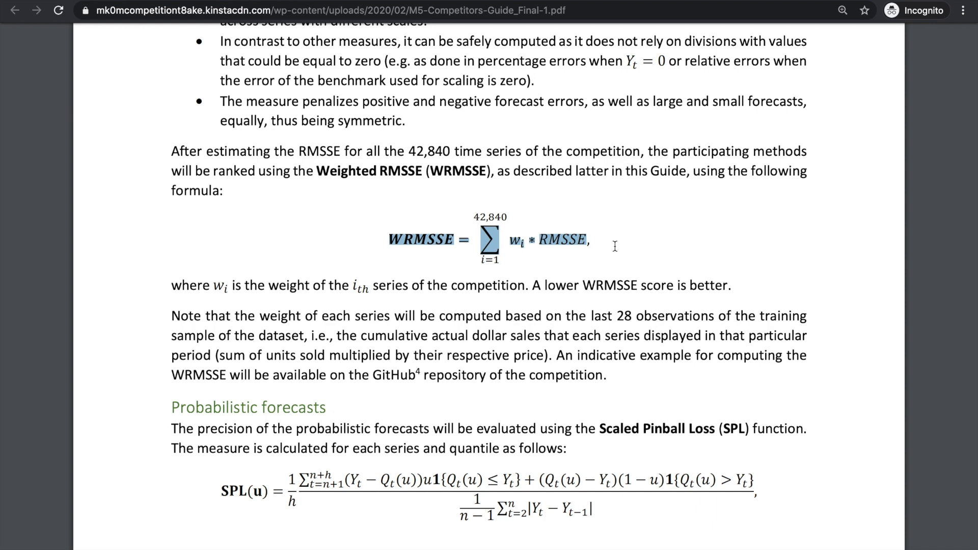
pyautogui.scroll(3)
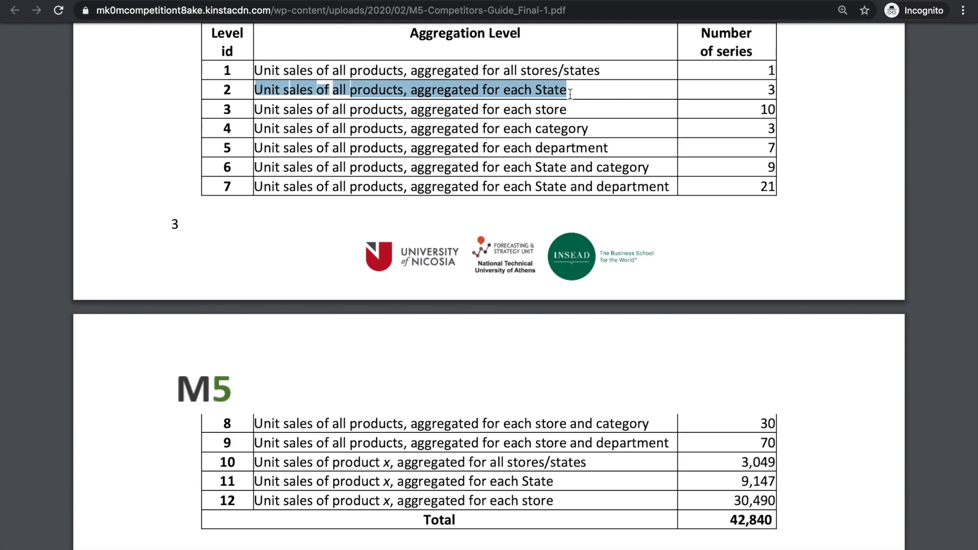
pyautogui.scroll(-3)
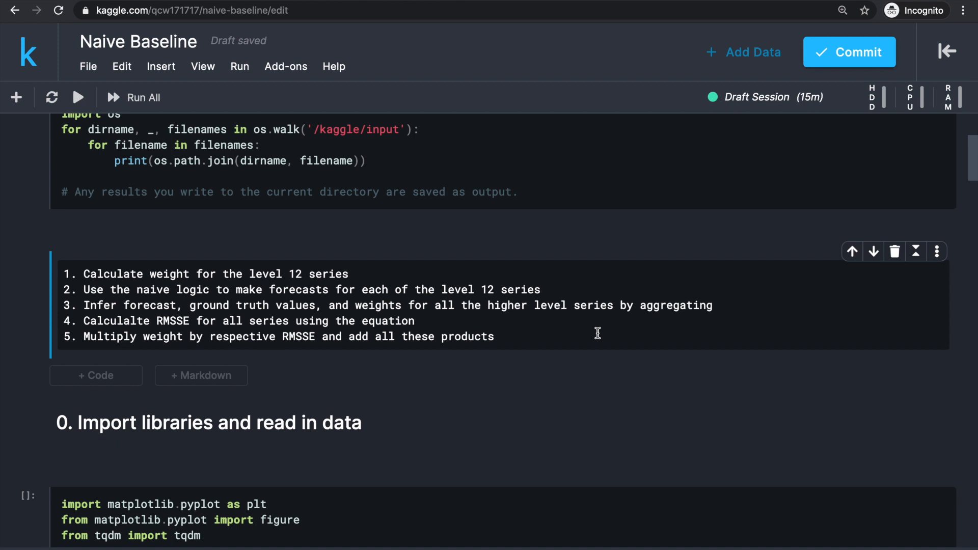
# Step: Run the opening cells to import libraries, read the CSVs and show sales and price head() rows
pyautogui.click(132, 97)
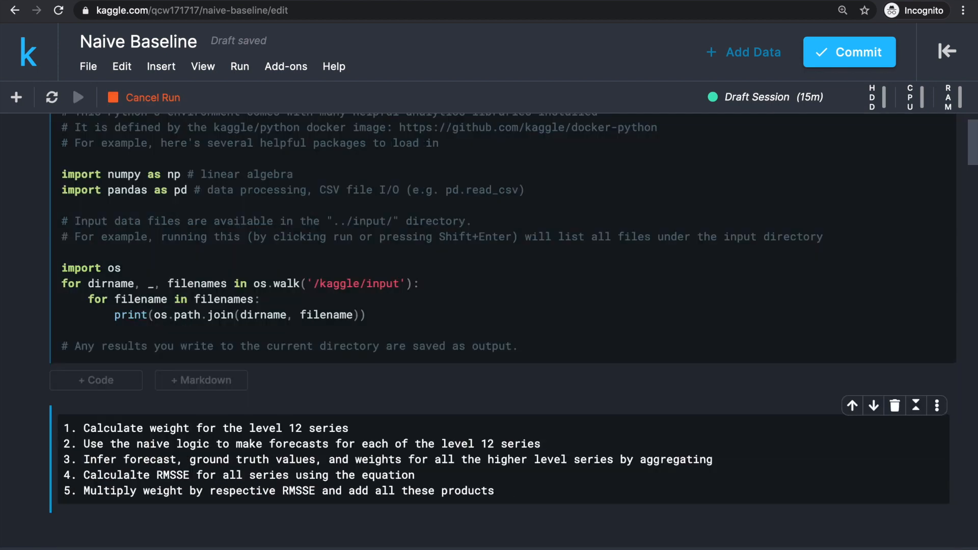
pyautogui.scroll(-3)
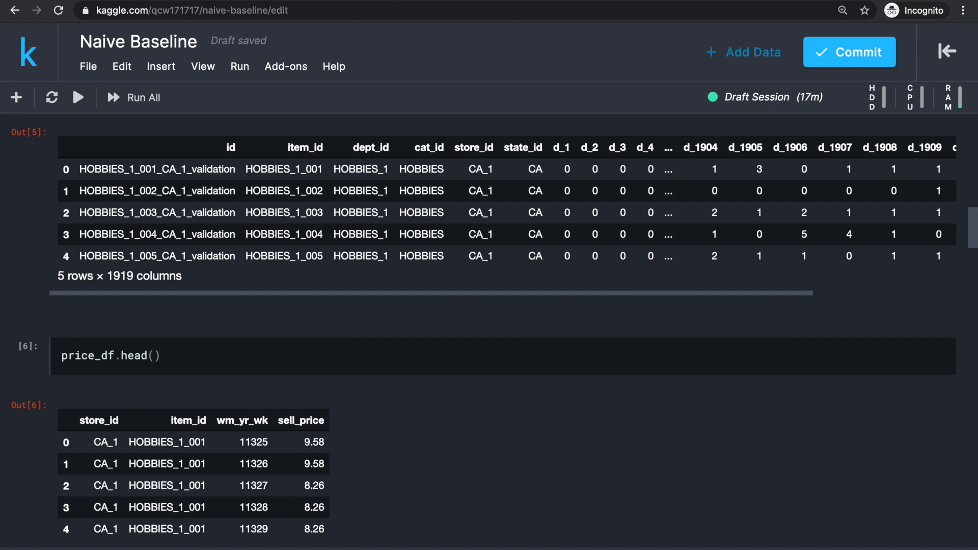
# Step: Highlight the d_ day column headers, then run the calendar read_csv and cal_df.head() cells
pyautogui.doubleClick(231, 147)
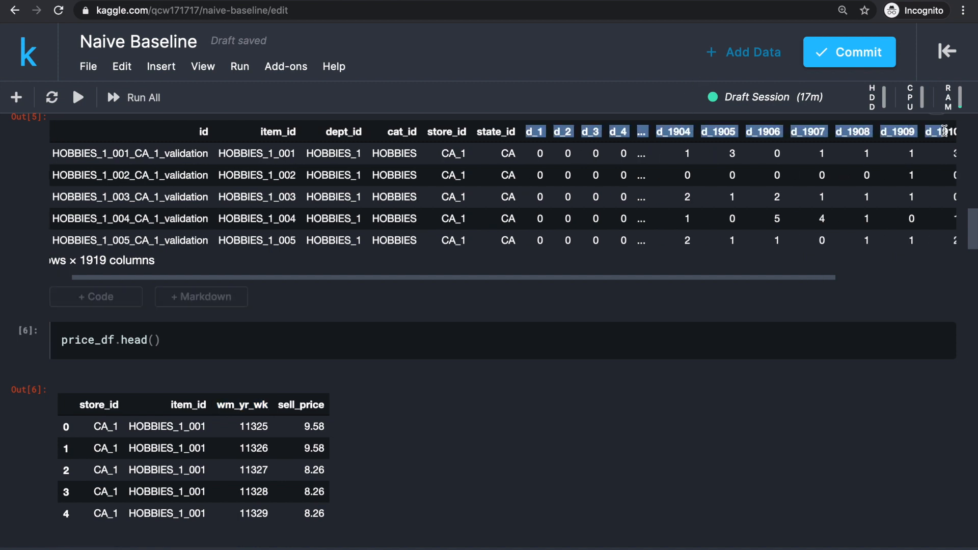
pyautogui.scroll(-3)
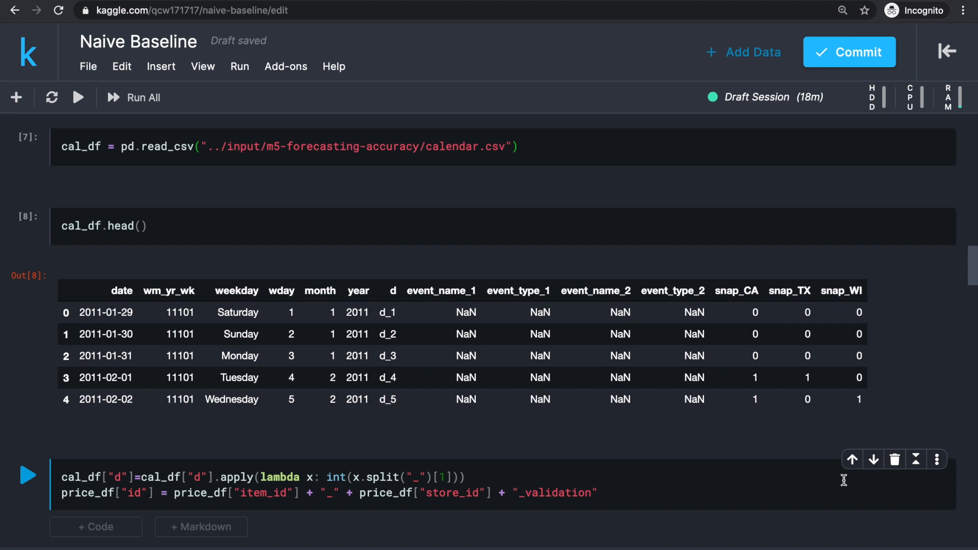
pyautogui.scroll(-3)
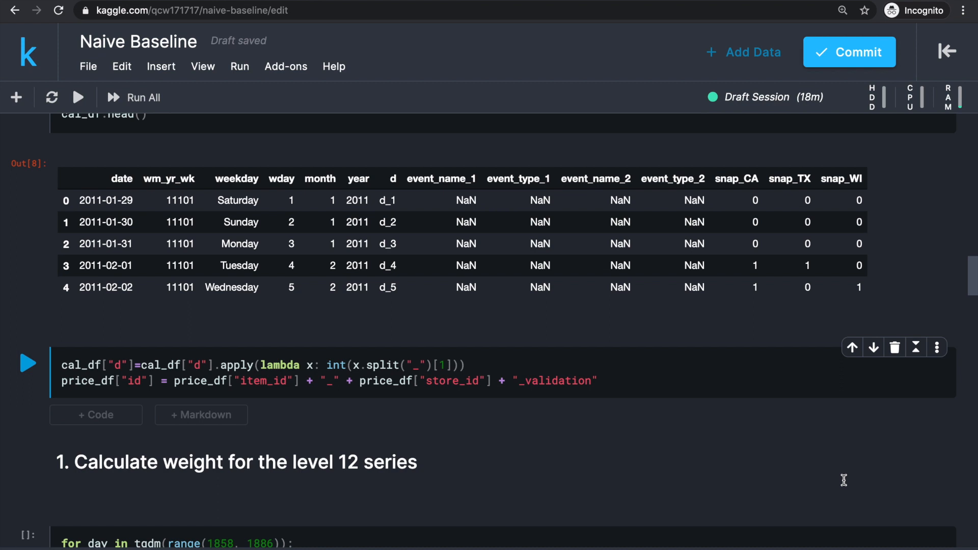
pyautogui.doubleClick(237, 364)
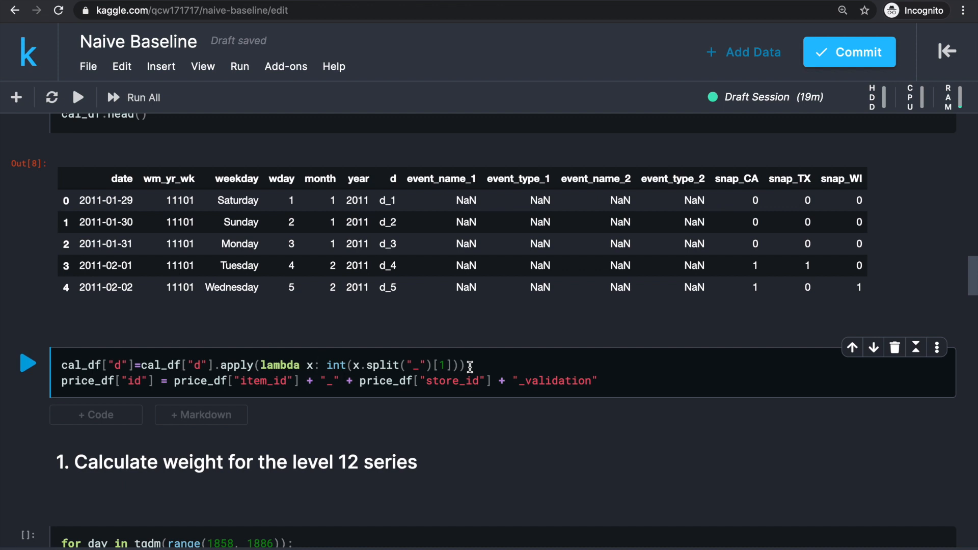
pyautogui.scroll(-3)
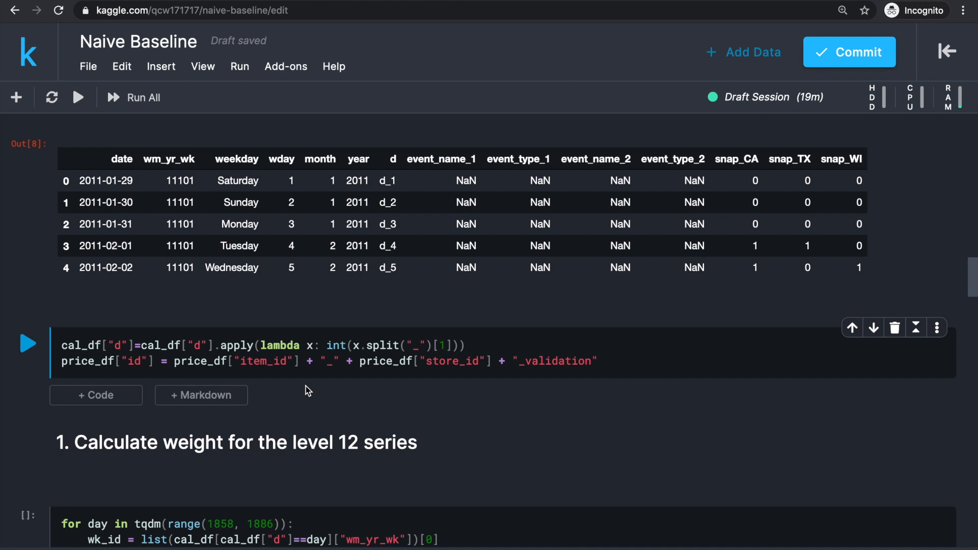
pyautogui.scroll(-3)
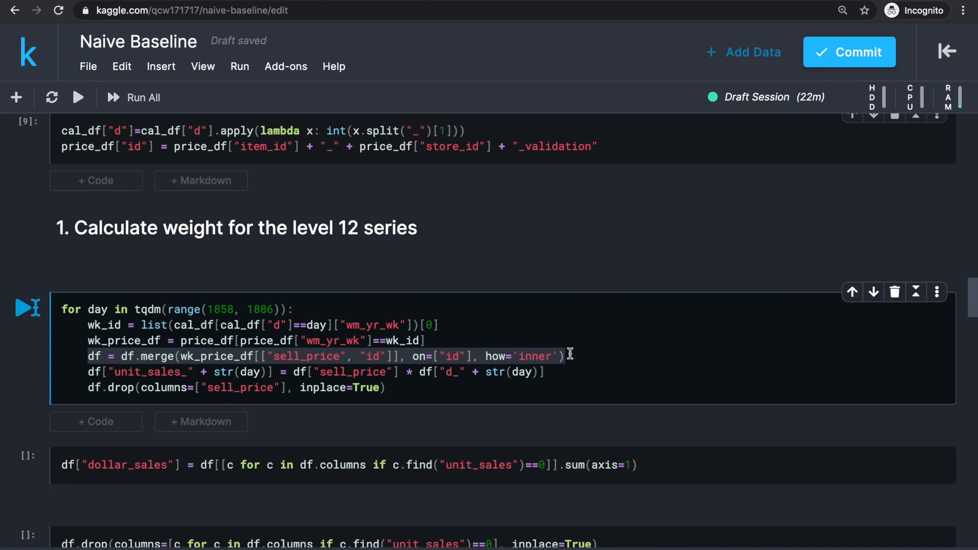
# Step: Compute each series' dollar sales over the last 28 days and derive its level-12 weight
pyautogui.scroll(-3)
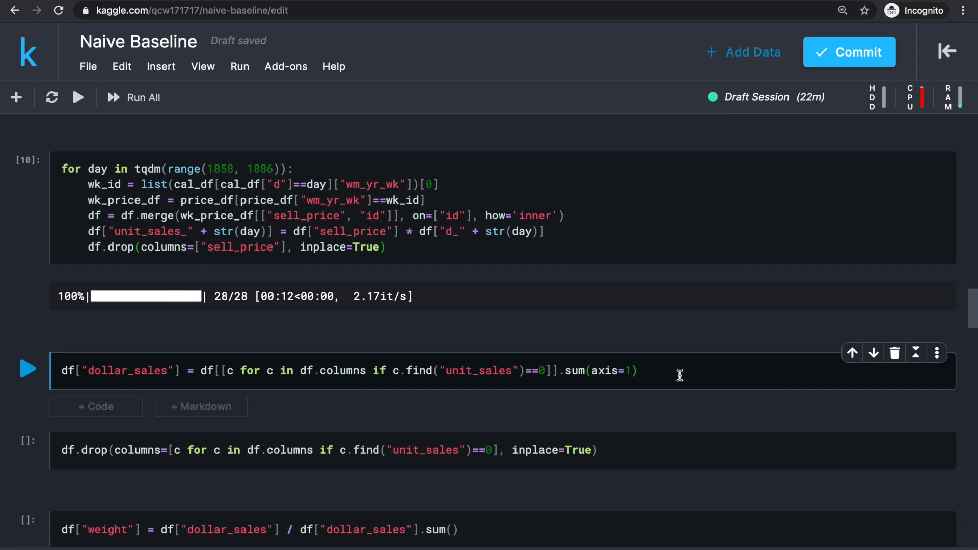
pyautogui.click(28, 368)
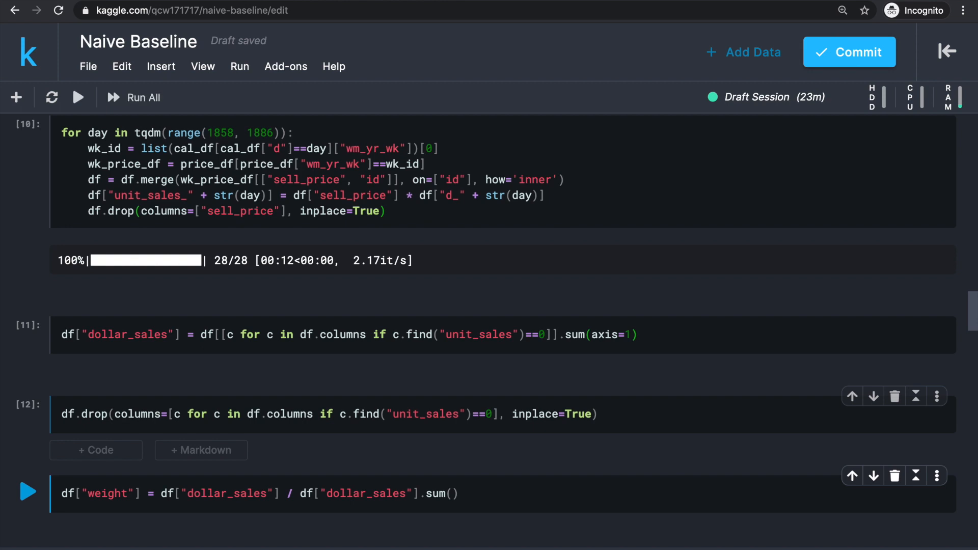
pyautogui.scroll(-3)
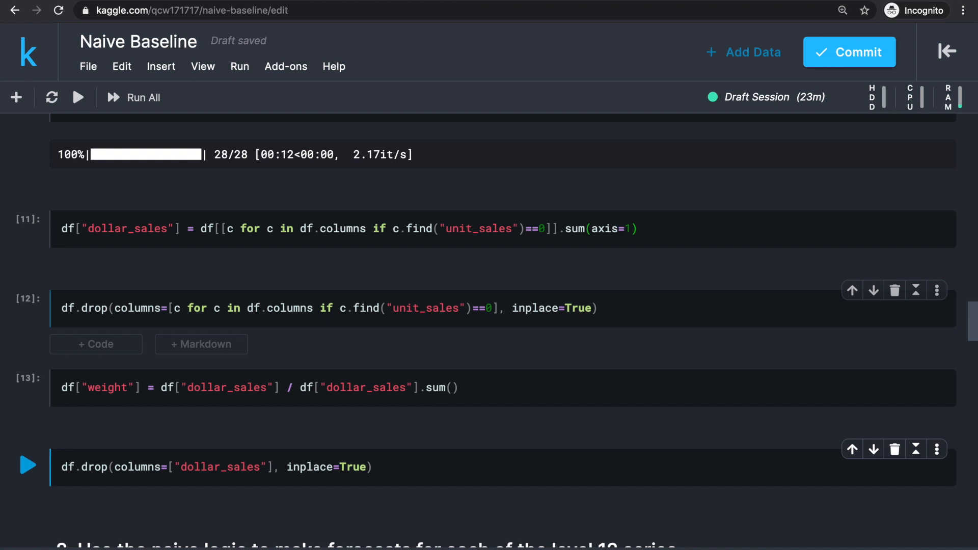
pyautogui.scroll(-3)
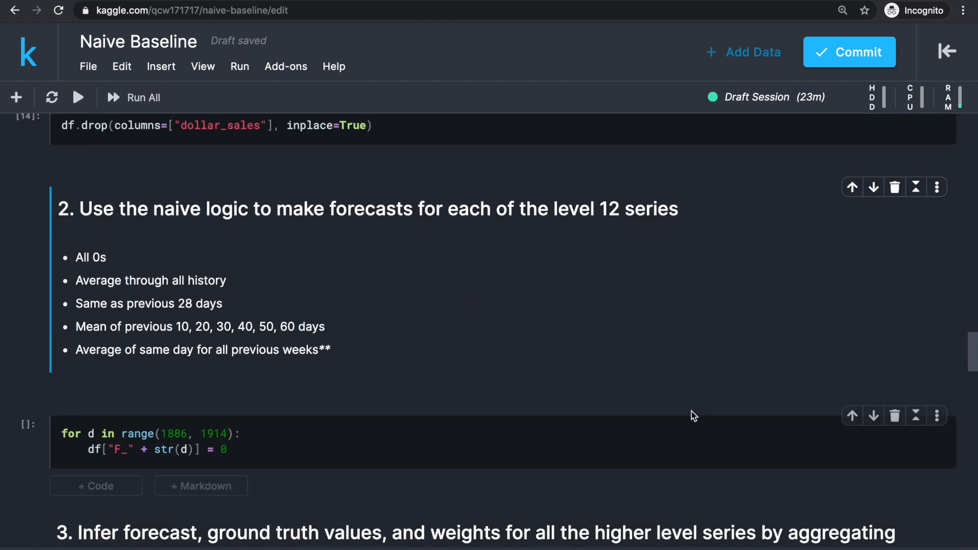
pyautogui.scroll(-3)
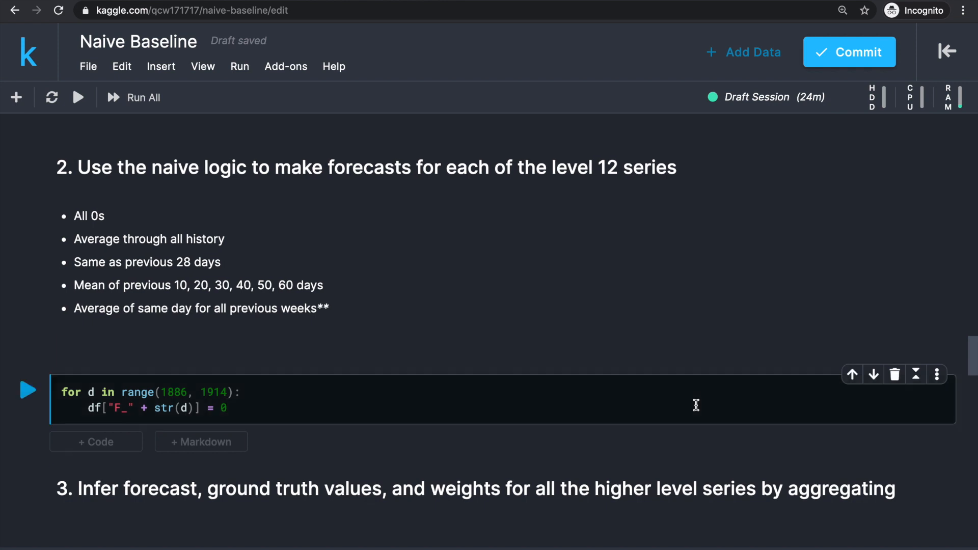
# Step: Add all-zero F_ forecast columns for days 1886-1913, then build the level-1 aggregate row
pyautogui.click(28, 389)
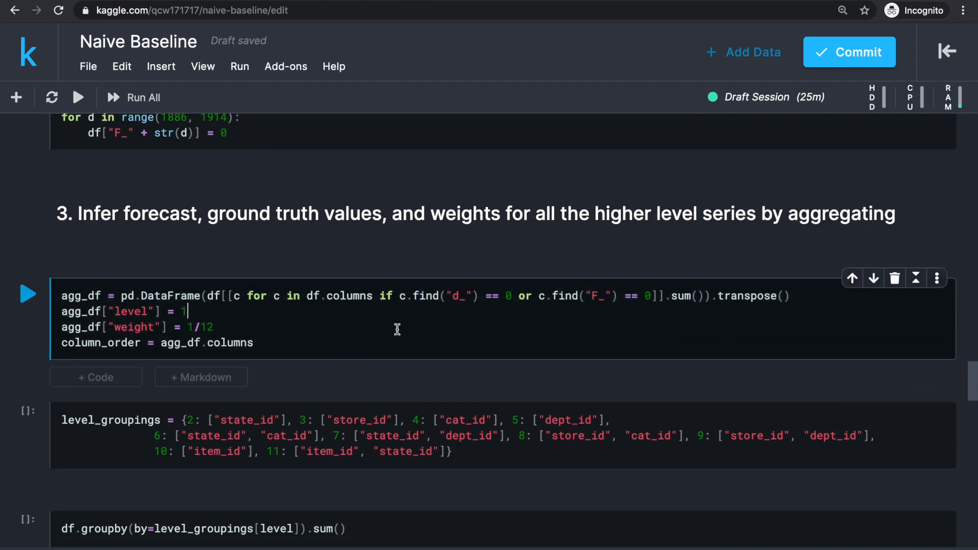
pyautogui.click(134, 98)
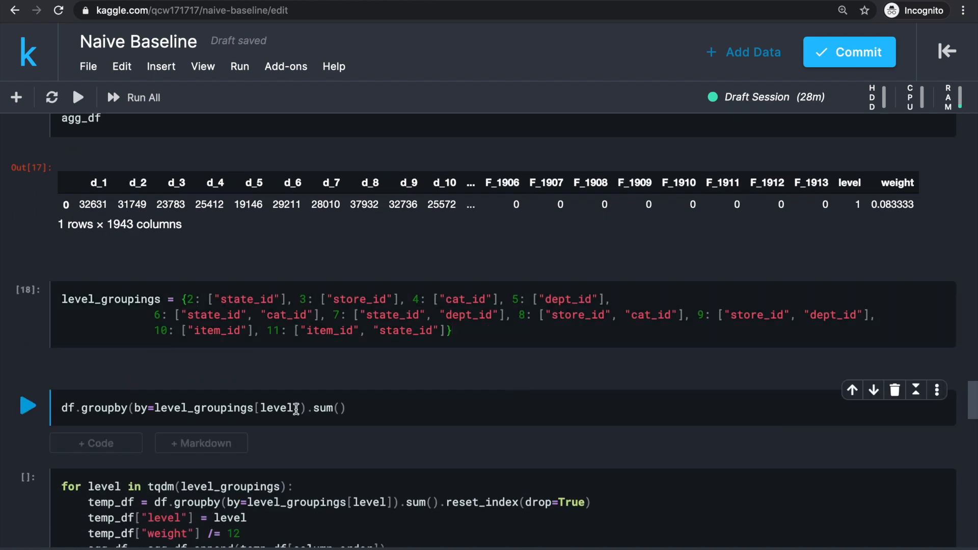
# Step: Set the groupby test cell to level 11 and run it, yielding the 9147-row item-by-state table
pyautogui.click(27, 406)
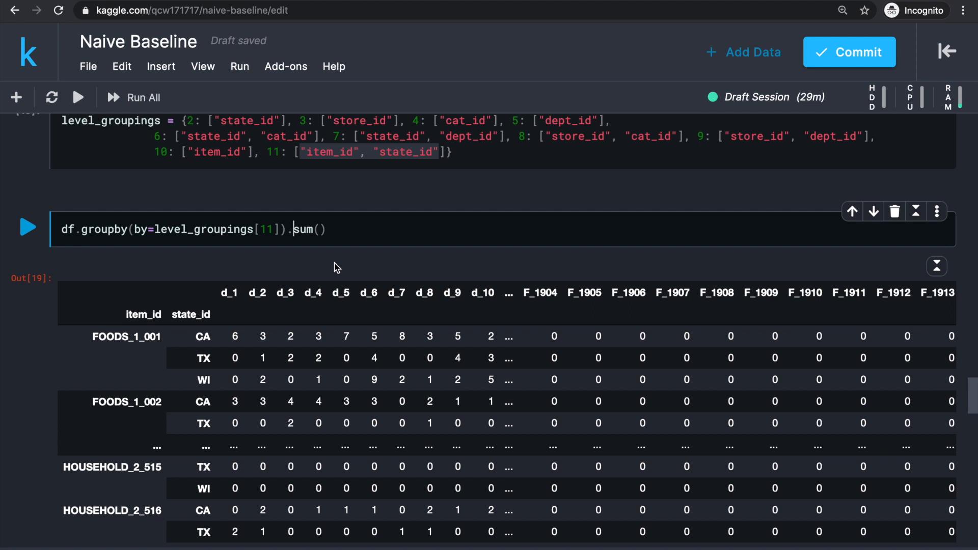
pyautogui.moveTo(475, 287)
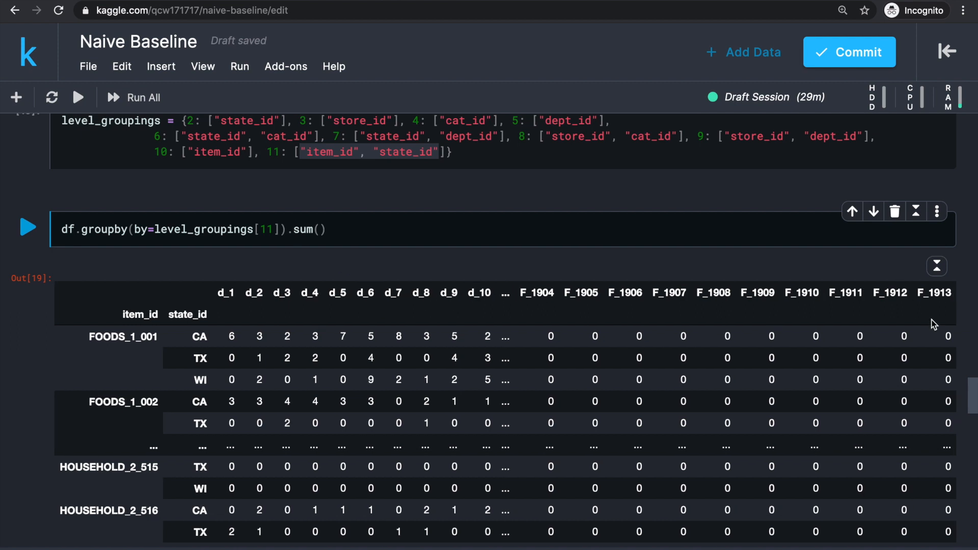
pyautogui.scroll(-3)
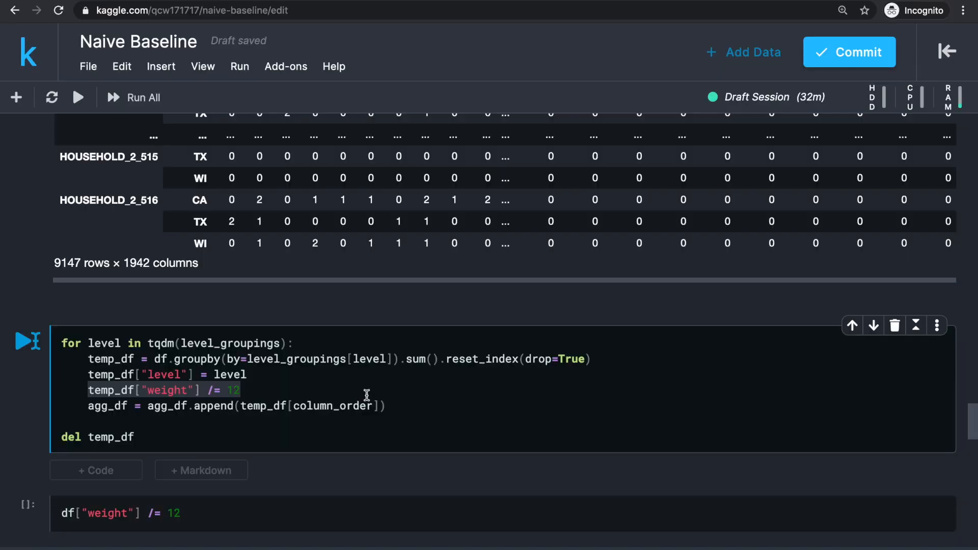
# Step: Run the aggregation loop, rescale weights by 12, and verify 42840 series with weights summing to about one
pyautogui.scroll(-3)
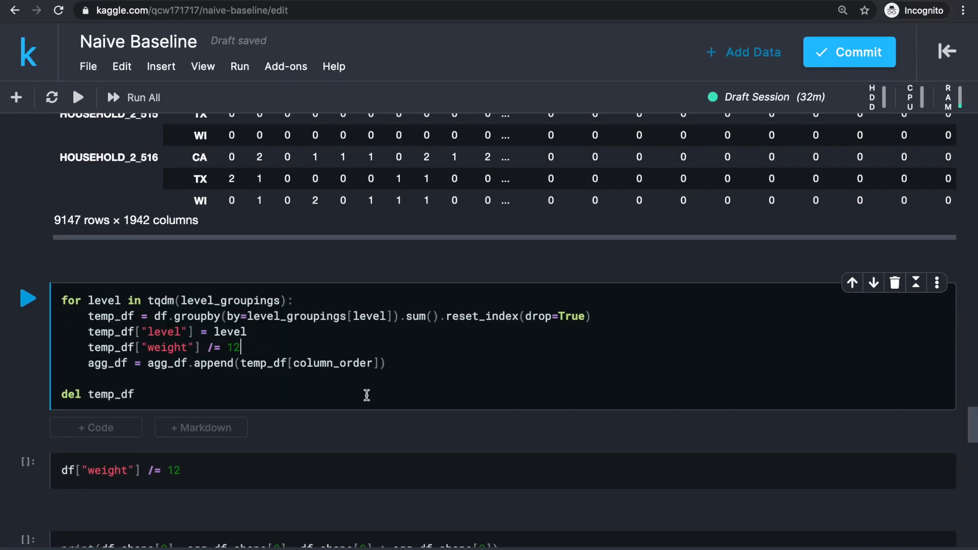
pyautogui.click(28, 298)
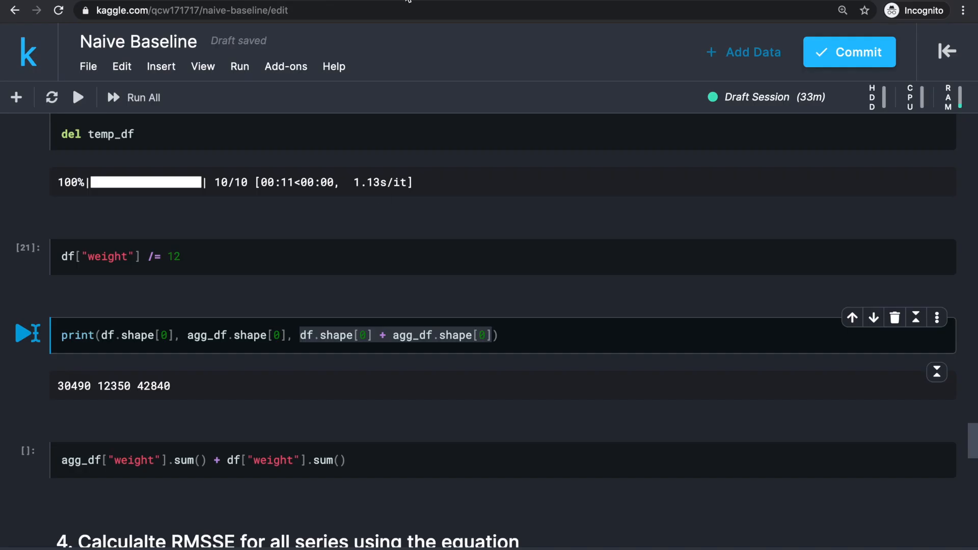
pyautogui.scroll(-3)
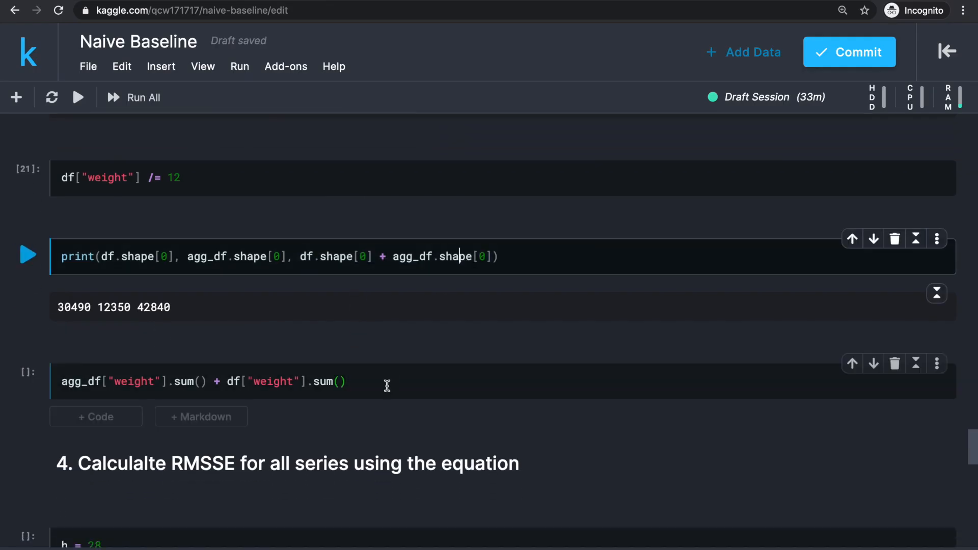
pyautogui.click(142, 98)
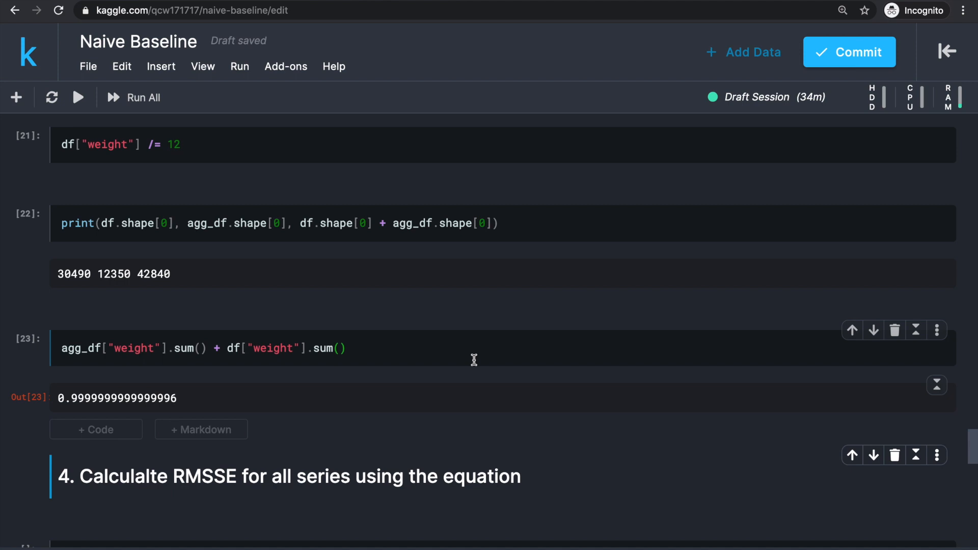
pyautogui.scroll(-3)
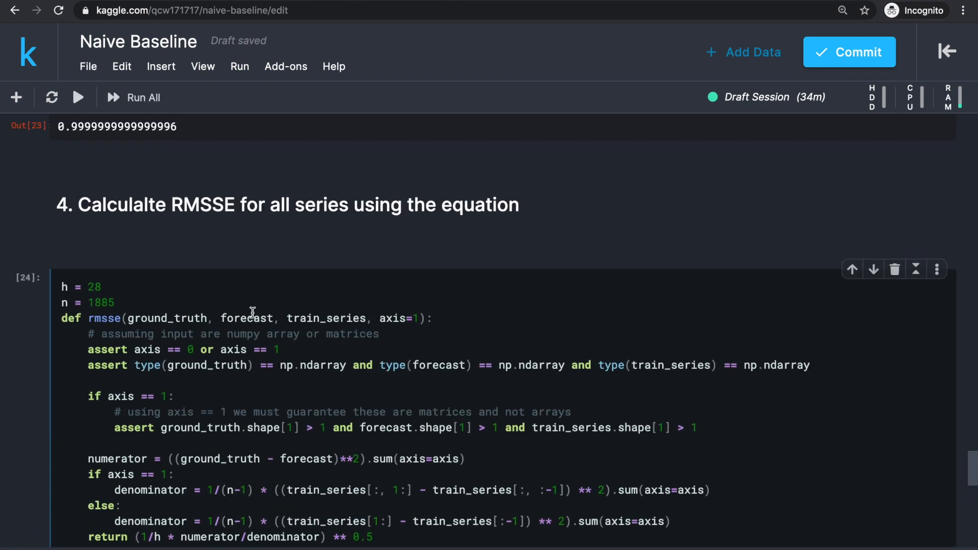
pyautogui.moveTo(421, 322)
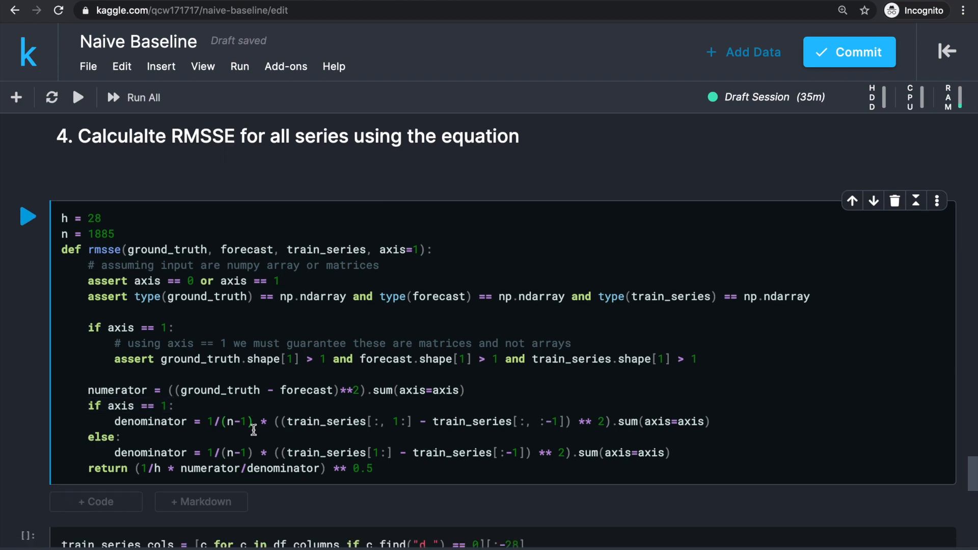
# Step: Run the cell defining h, n and the rmsse() function, moving on to the column-list cell
pyautogui.scroll(-3)
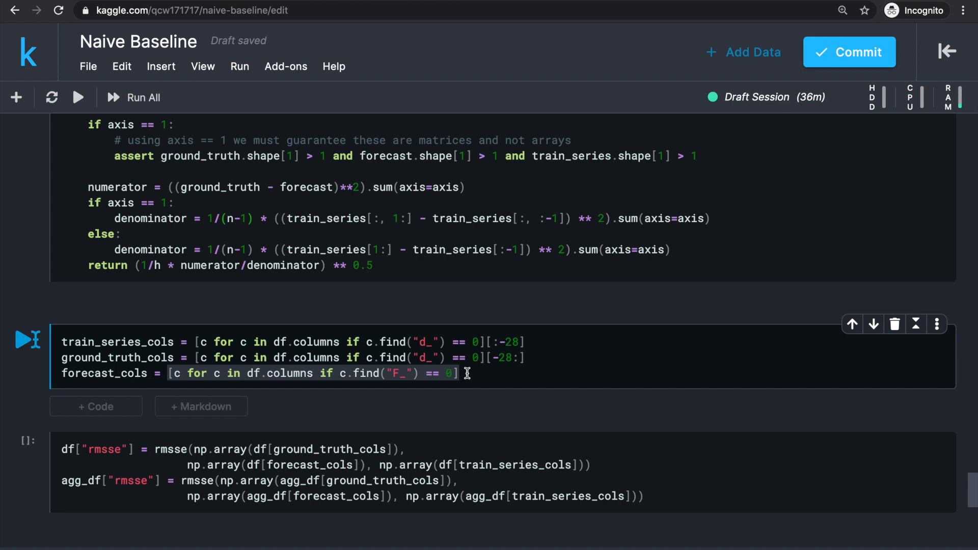
# Step: Run the column-list, rmsse, commented loop and wrmsse cells to score base and aggregated series
pyautogui.scroll(-3)
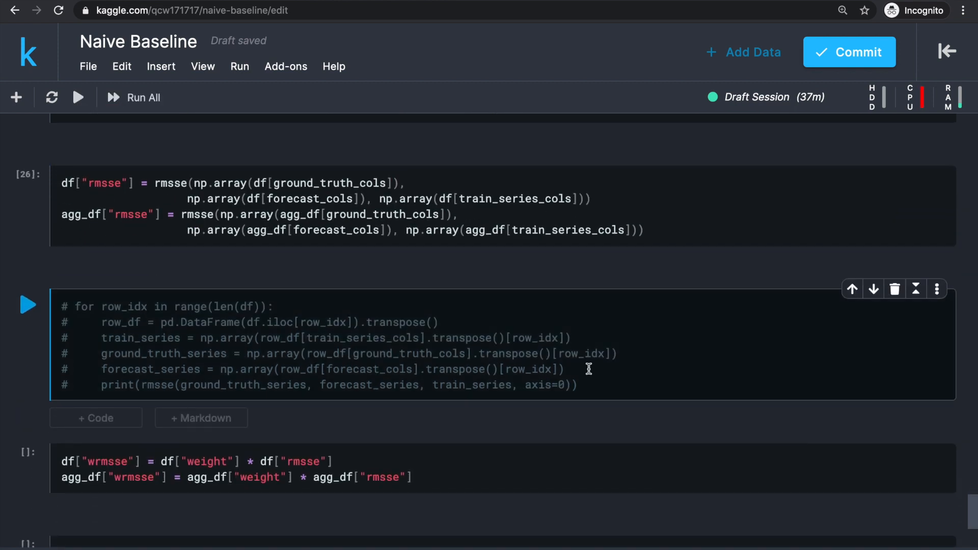
pyautogui.click(492, 369)
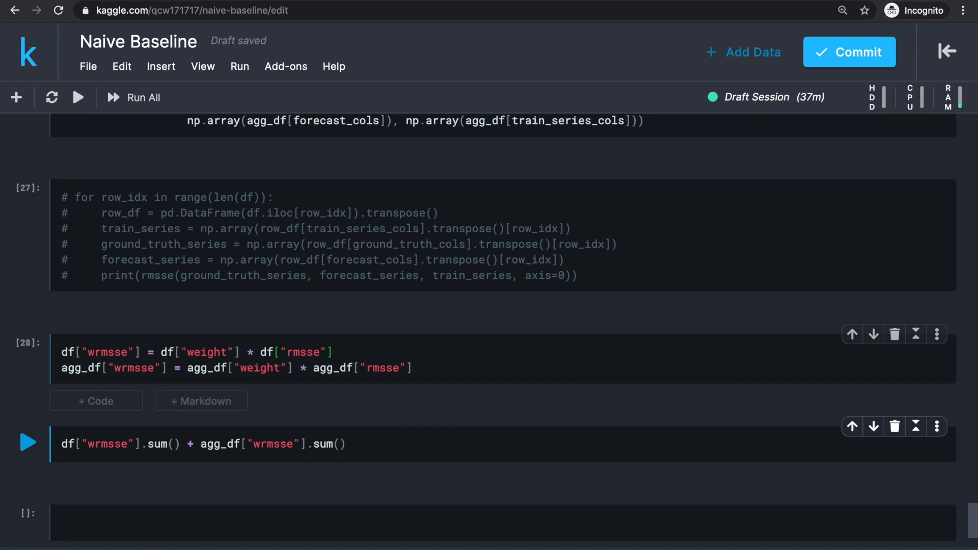
pyautogui.click(28, 441)
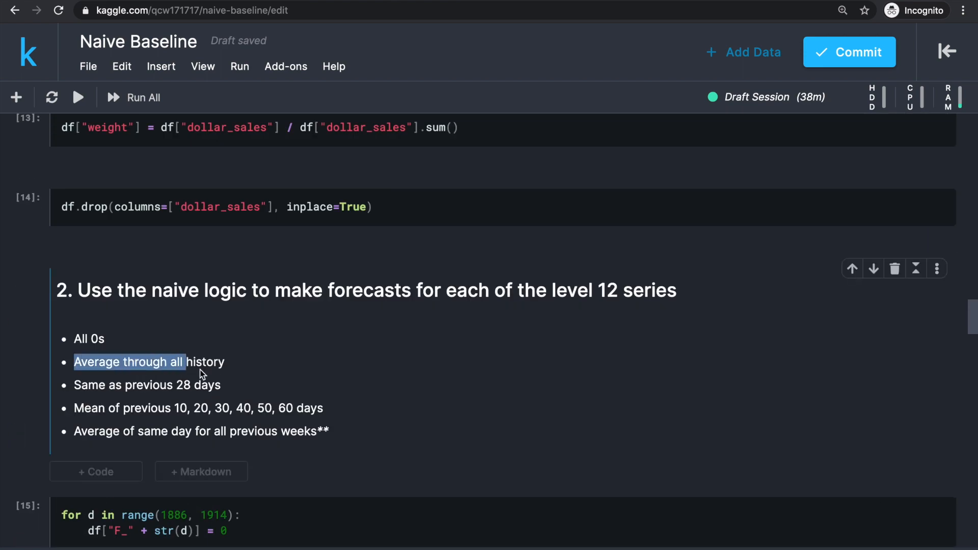
# Step: Highlight the naive forecasting approach bullets in the section 2 markdown list
pyautogui.moveTo(129, 362); pyautogui.dragTo(226, 361)
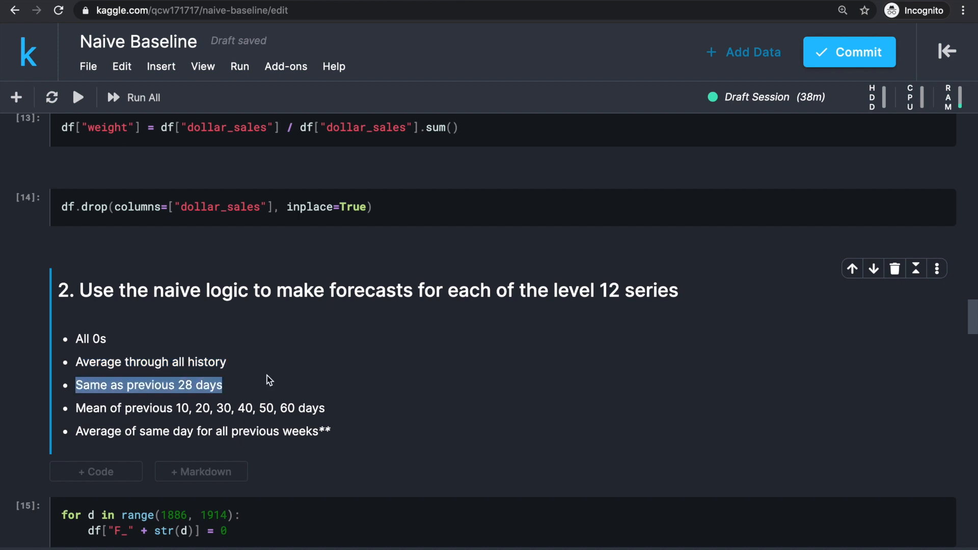
pyautogui.moveTo(86, 412)
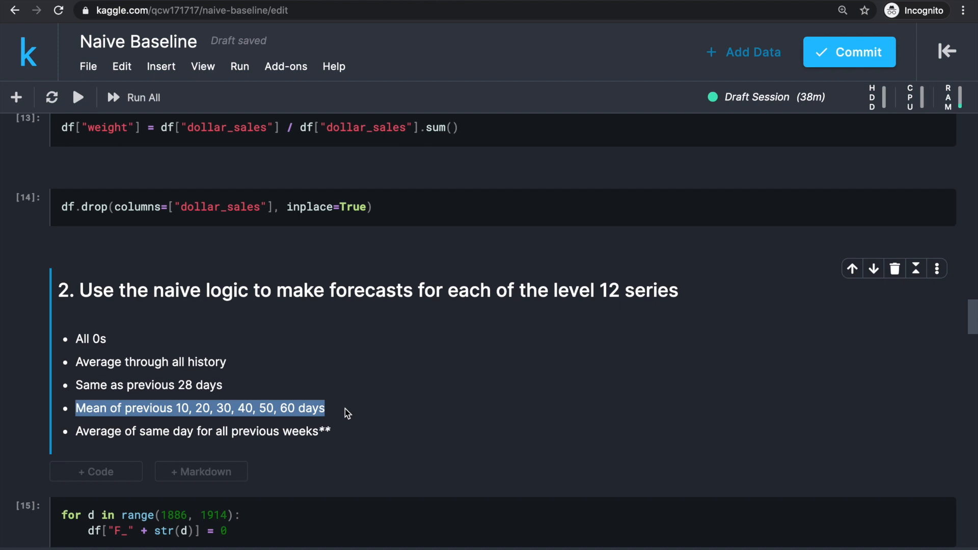
pyautogui.moveTo(332, 435)
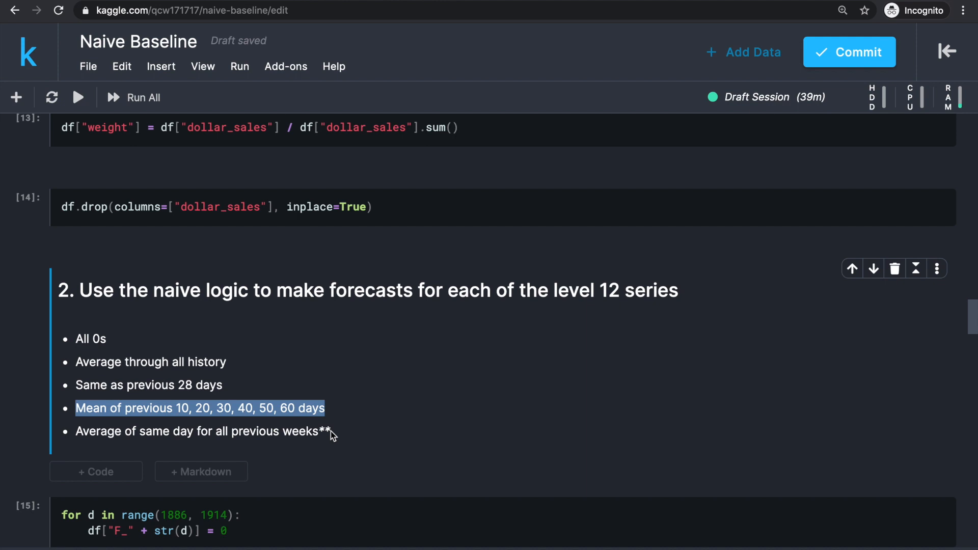